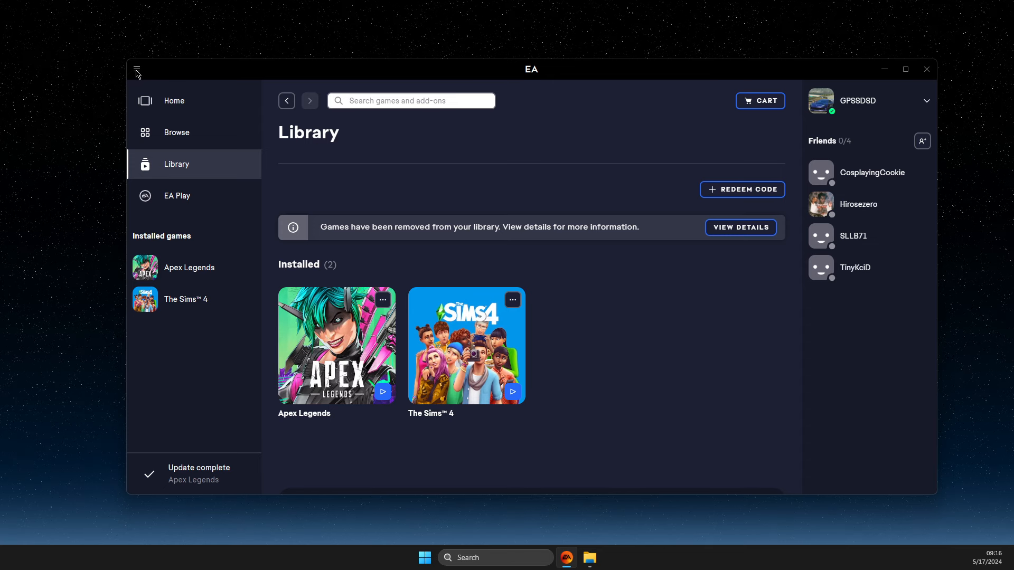
Close the EA app and locate EALauncher.exe in the EA Desktop folder via a Start search for 'ea'
left_click(136, 70)
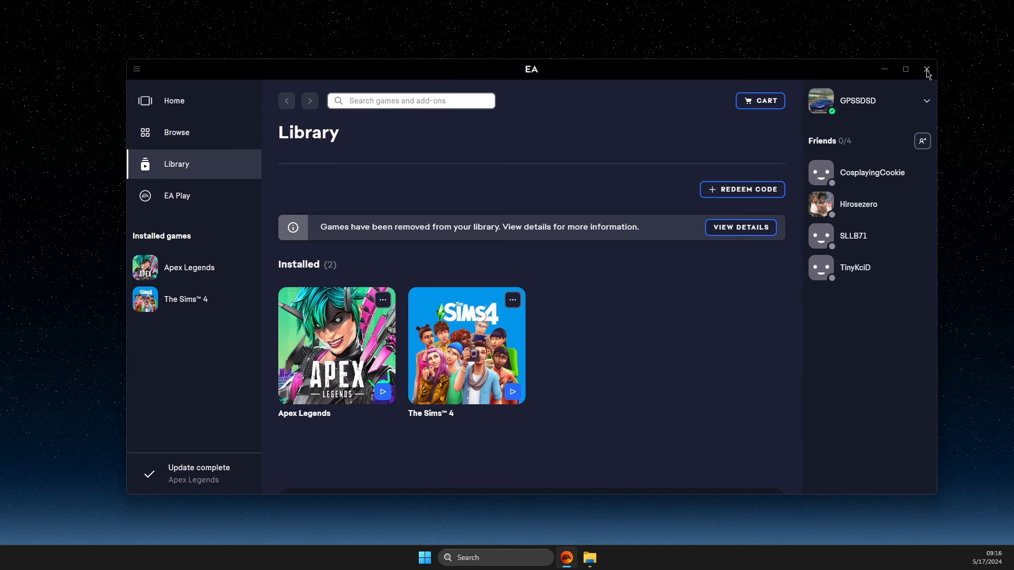
left_click(927, 69)
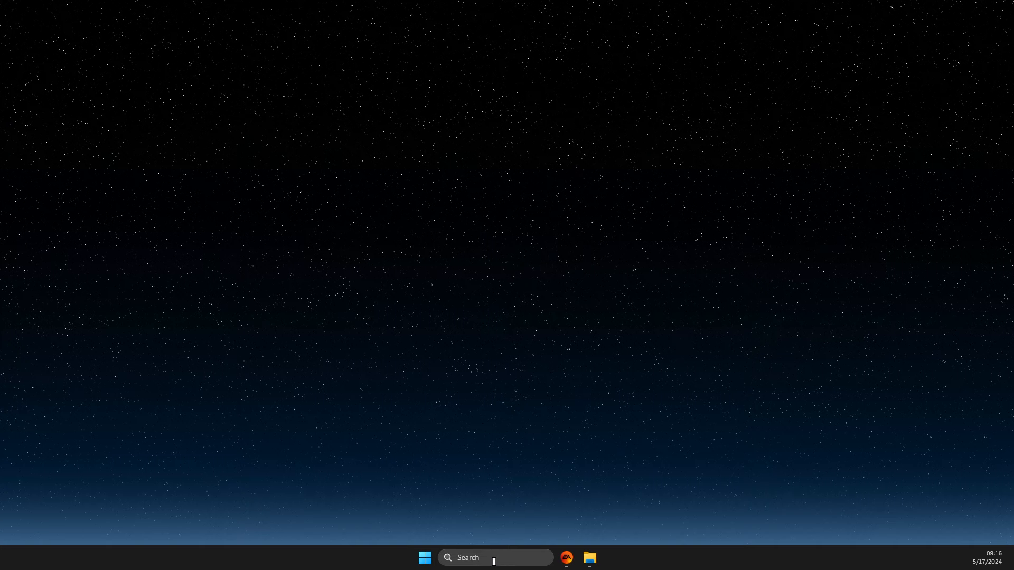
type("ea")
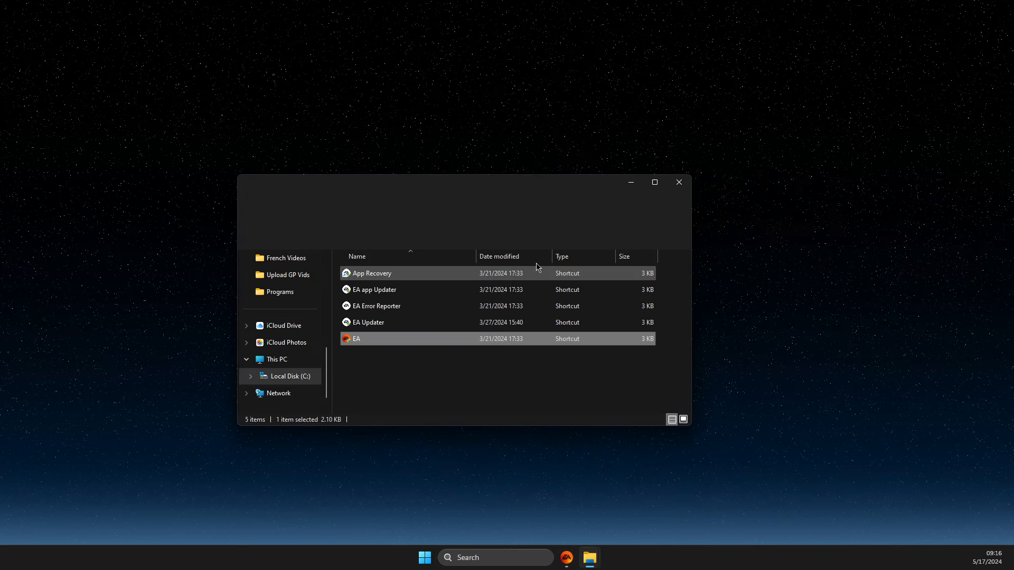
right_click(356, 339)
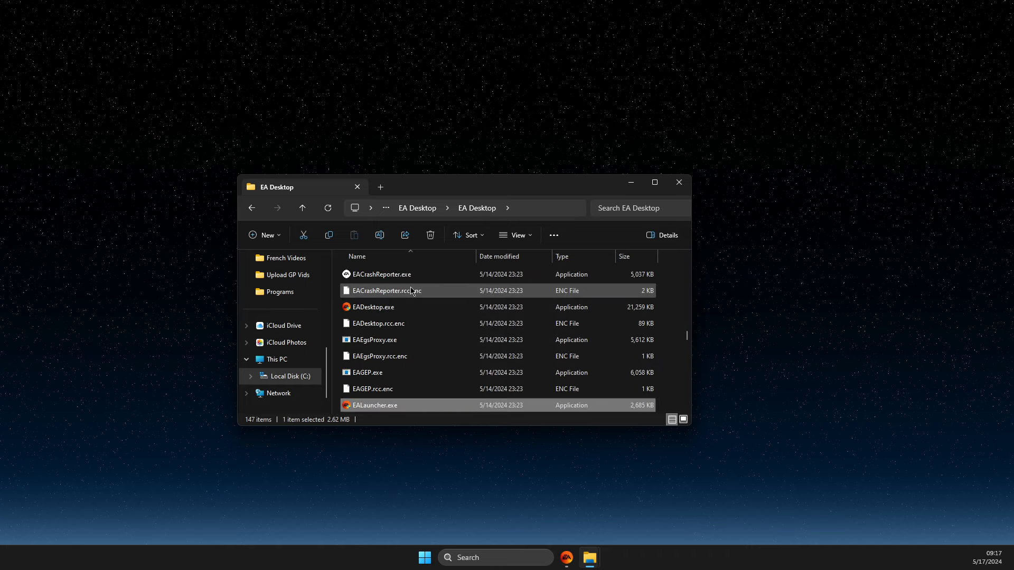
scroll("down", 3)
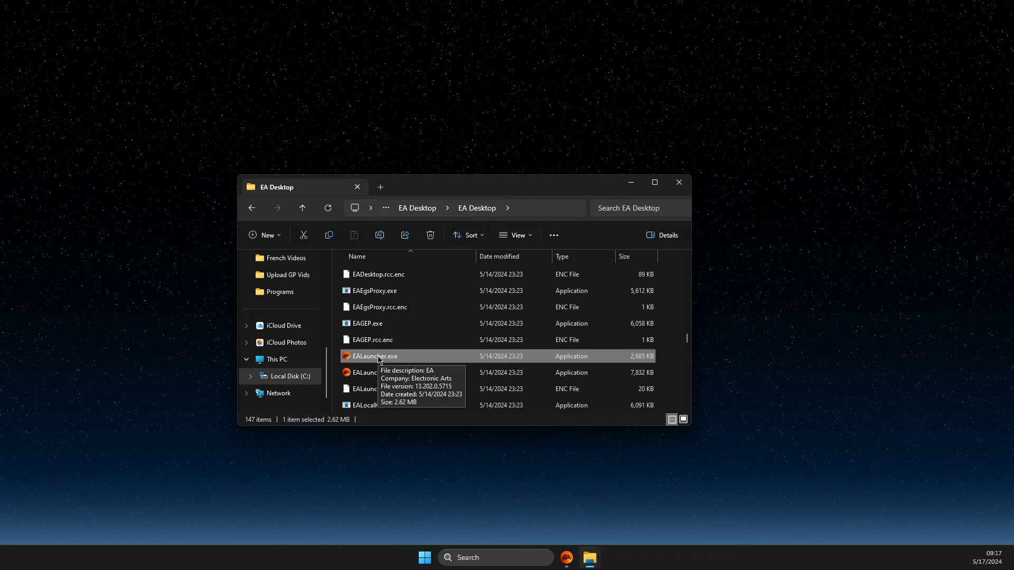
Set EALauncher.exe to run as administrator with fullscreen optimizations disabled and apply
right_click(374, 356)
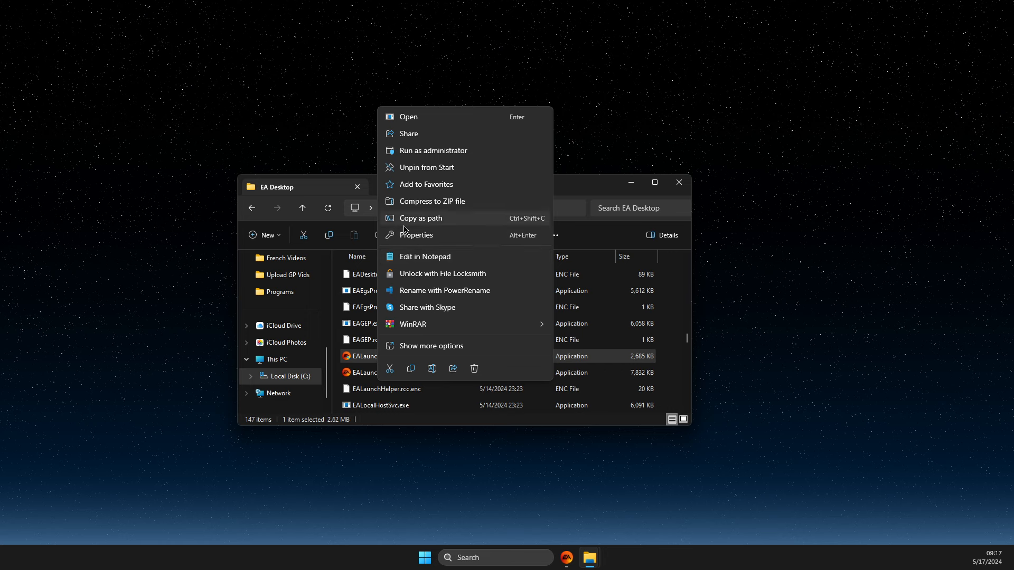
left_click(418, 235)
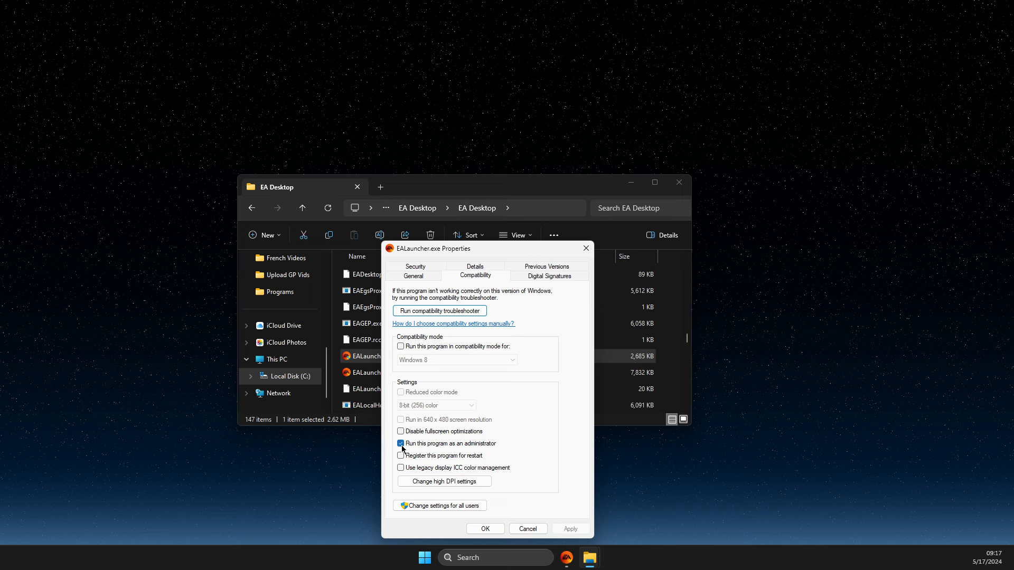
left_click(401, 431)
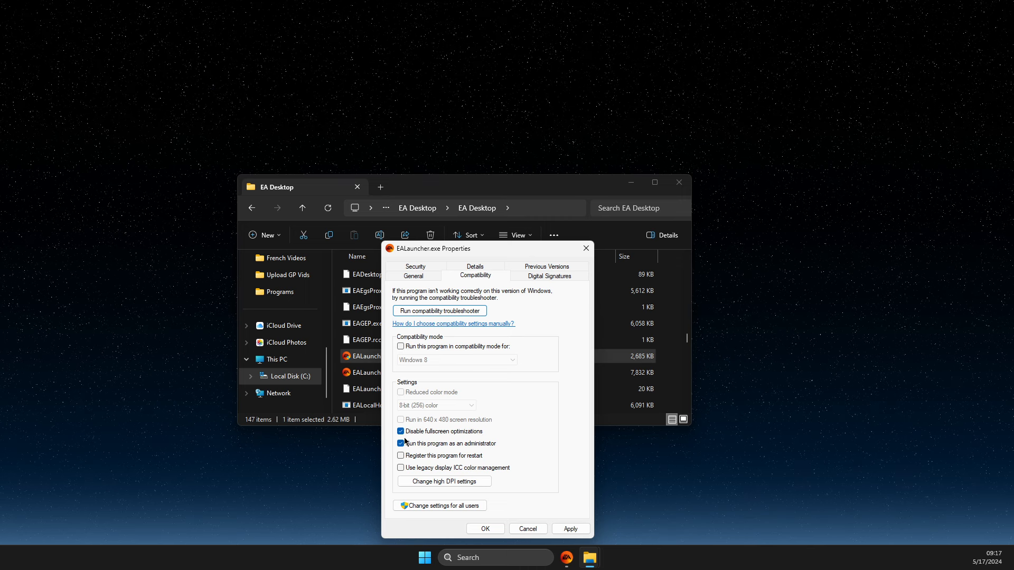
left_click(400, 346)
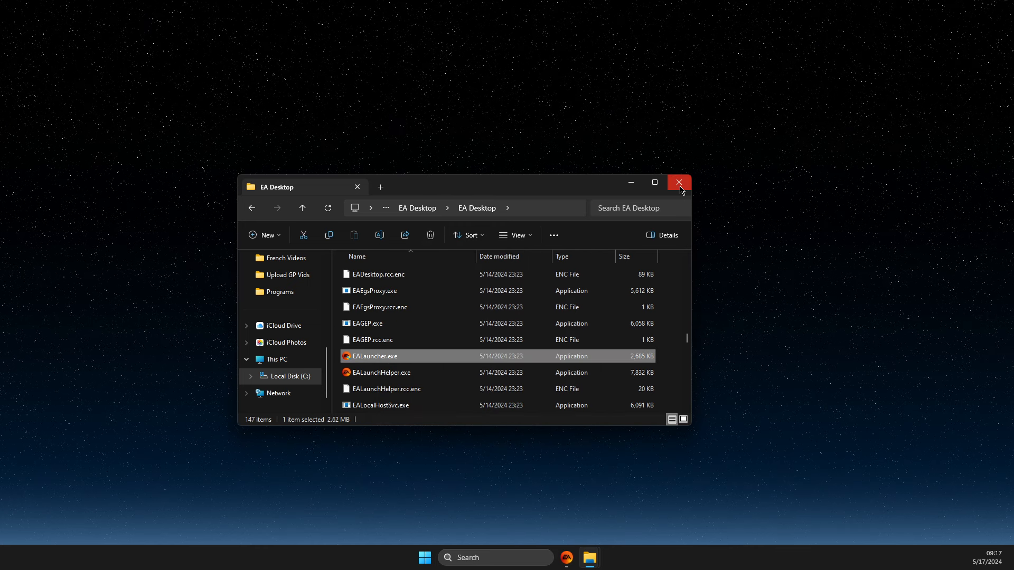
Relaunch the EA app, run App Recovery from the main menu and dismiss its restart prompt
left_click(678, 183)
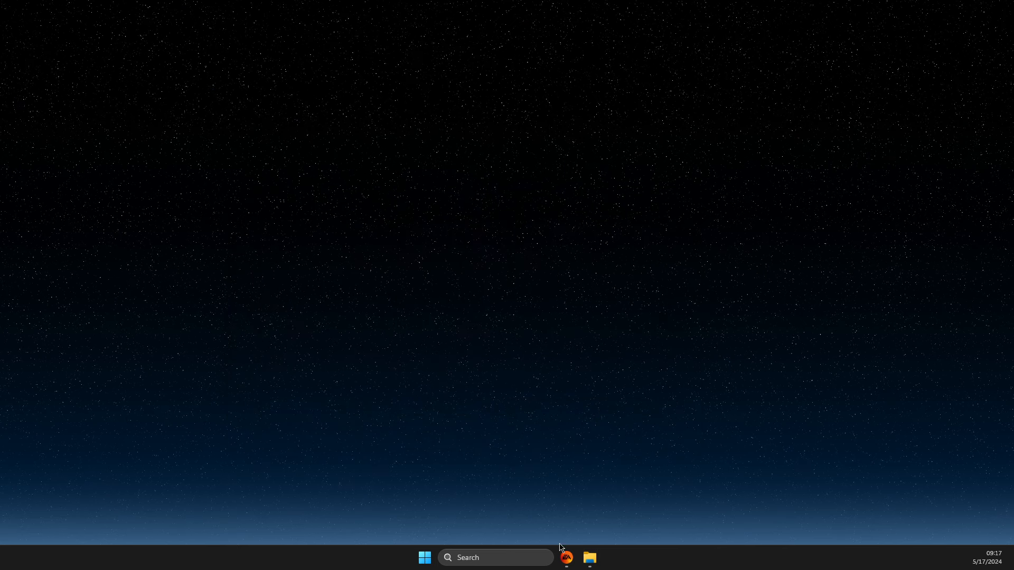
left_click(565, 558)
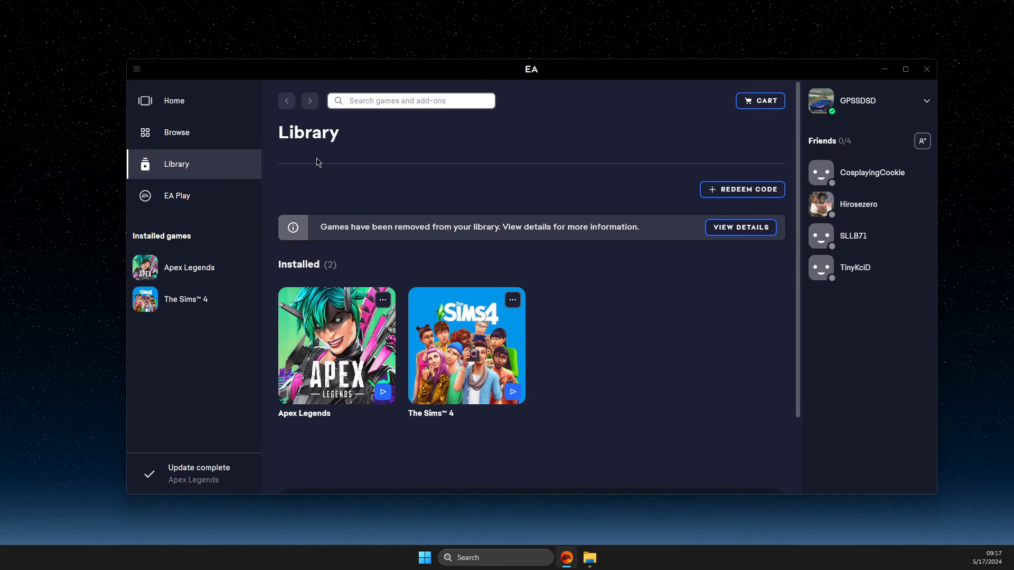
mouse_move(284, 140)
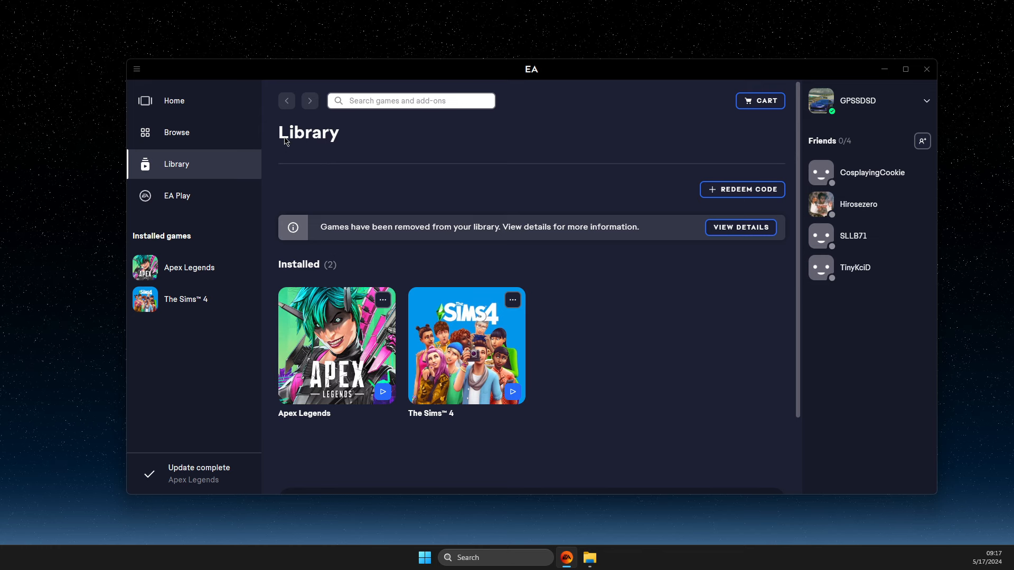
left_click(136, 70)
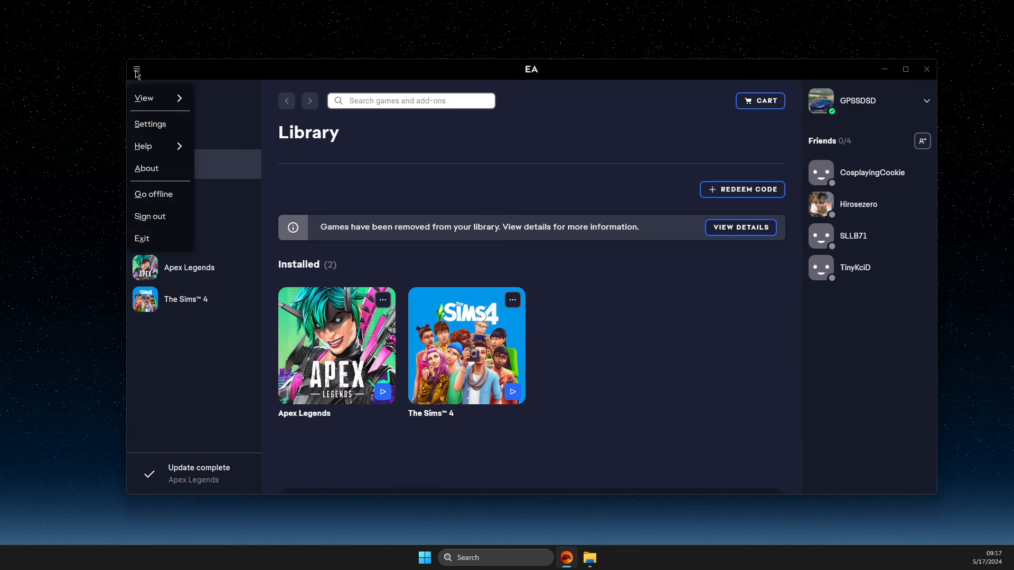
mouse_move(143, 146)
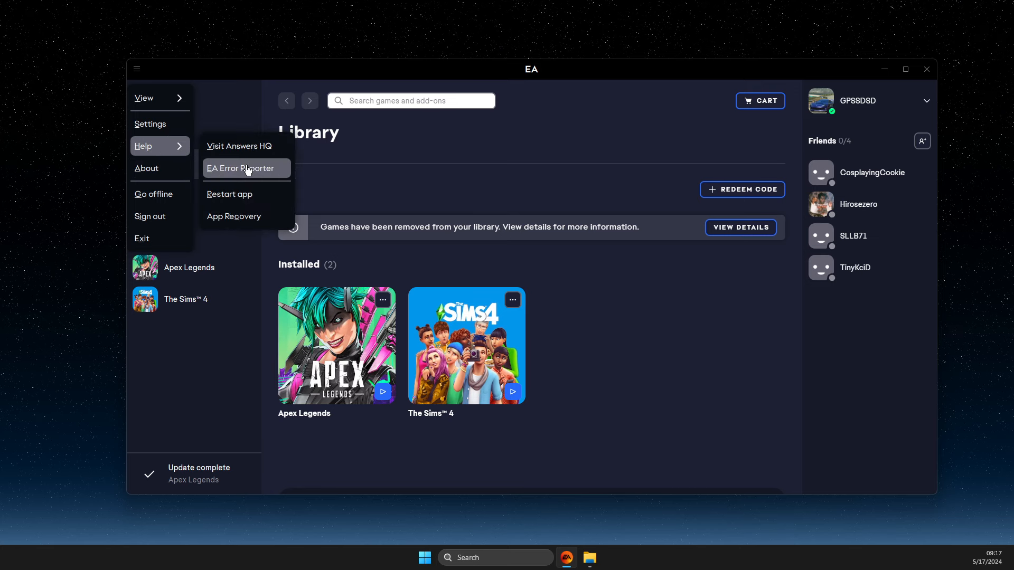
mouse_move(246, 194)
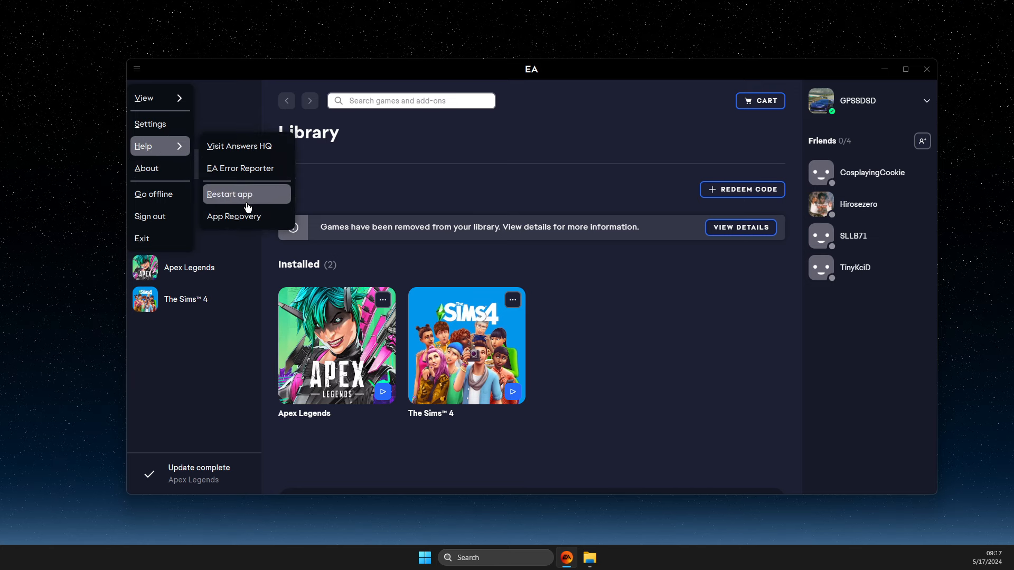
left_click(235, 215)
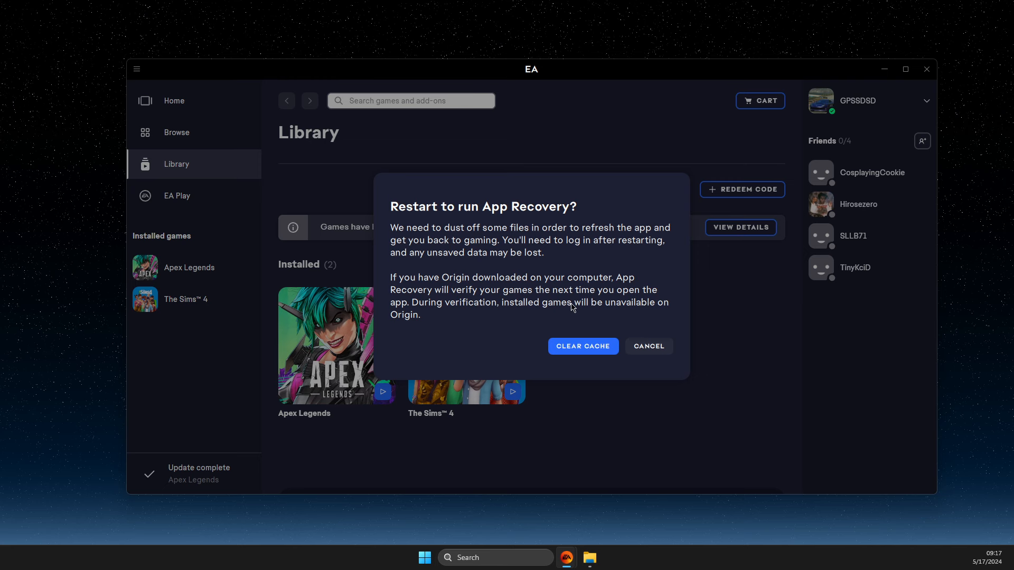
left_click(648, 346)
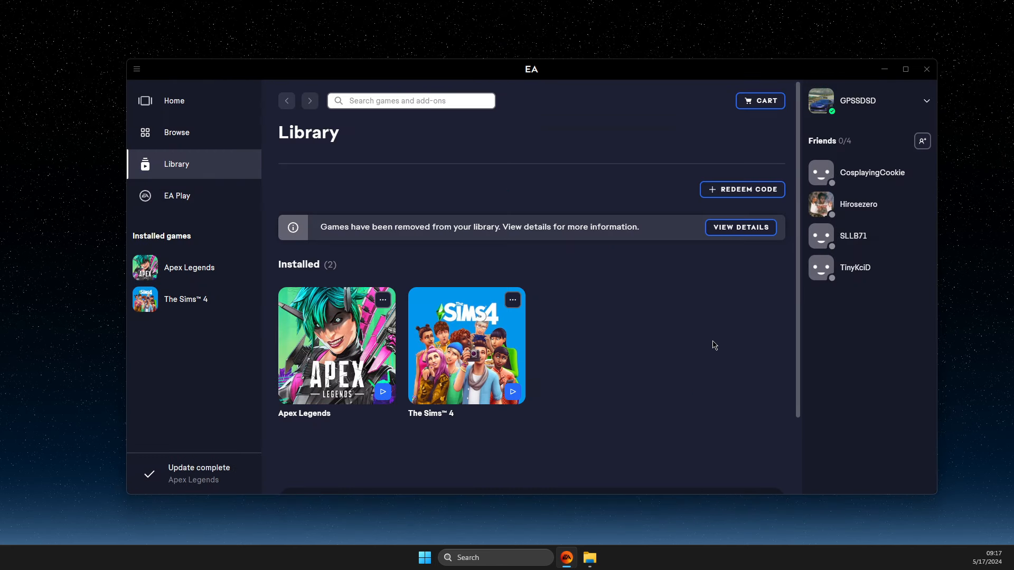
mouse_move(710, 337)
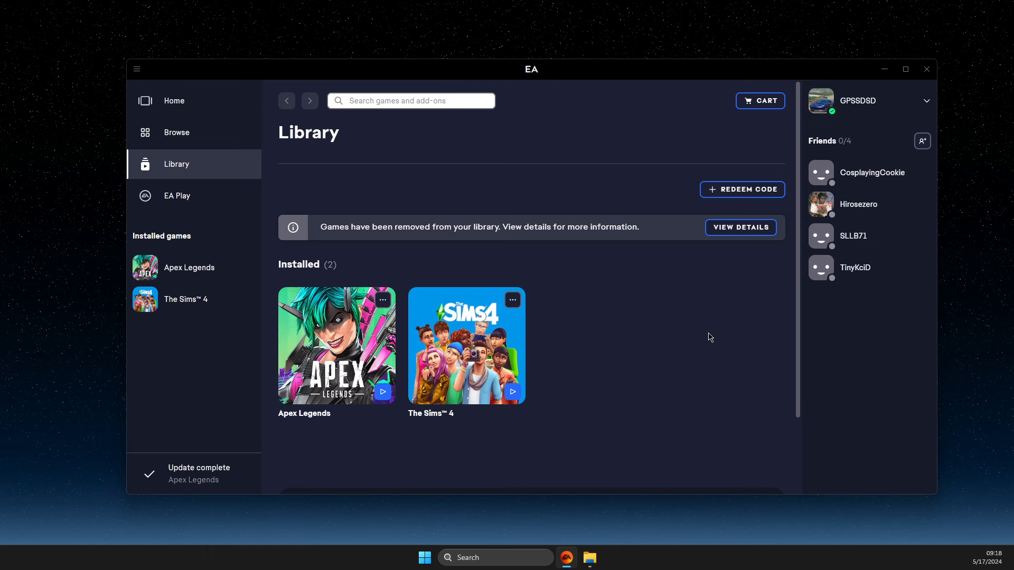
mouse_move(186, 299)
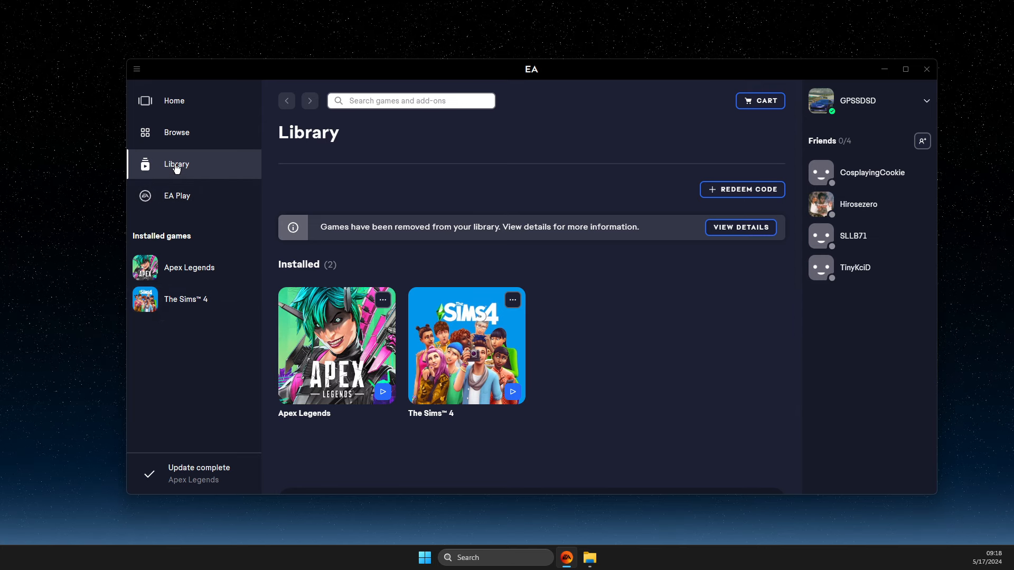
left_click(513, 299)
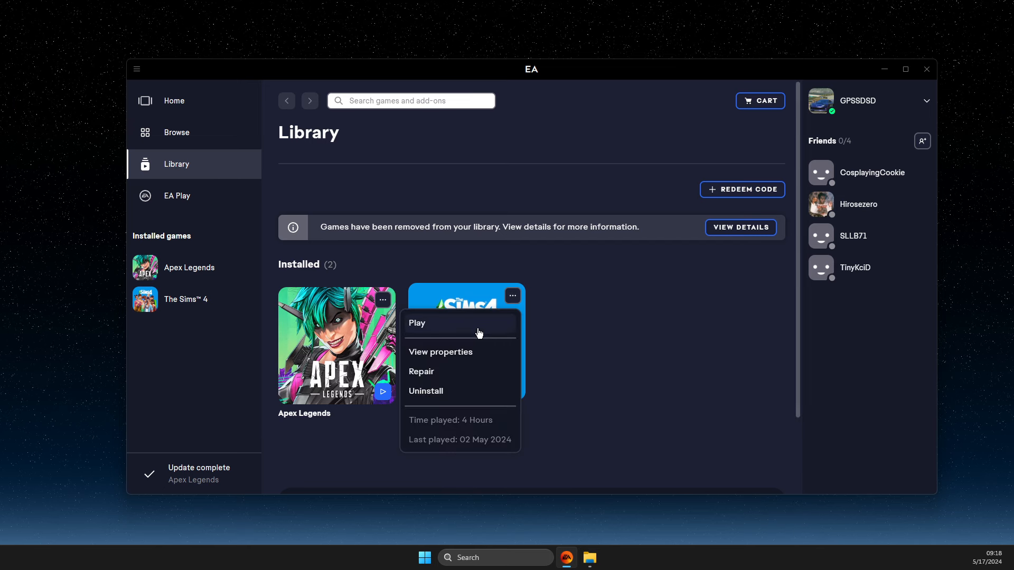
left_click(440, 351)
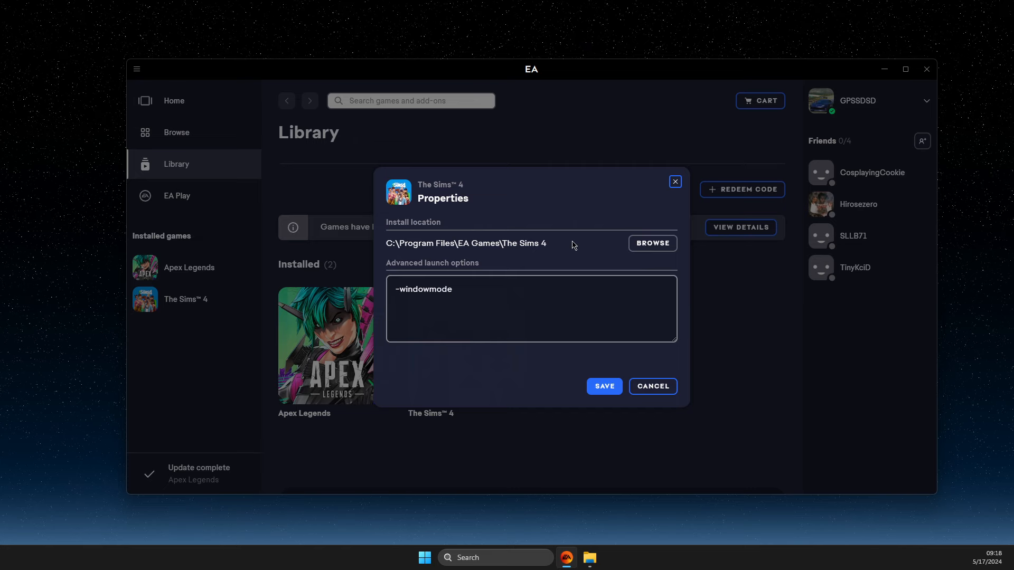
mouse_move(560, 247)
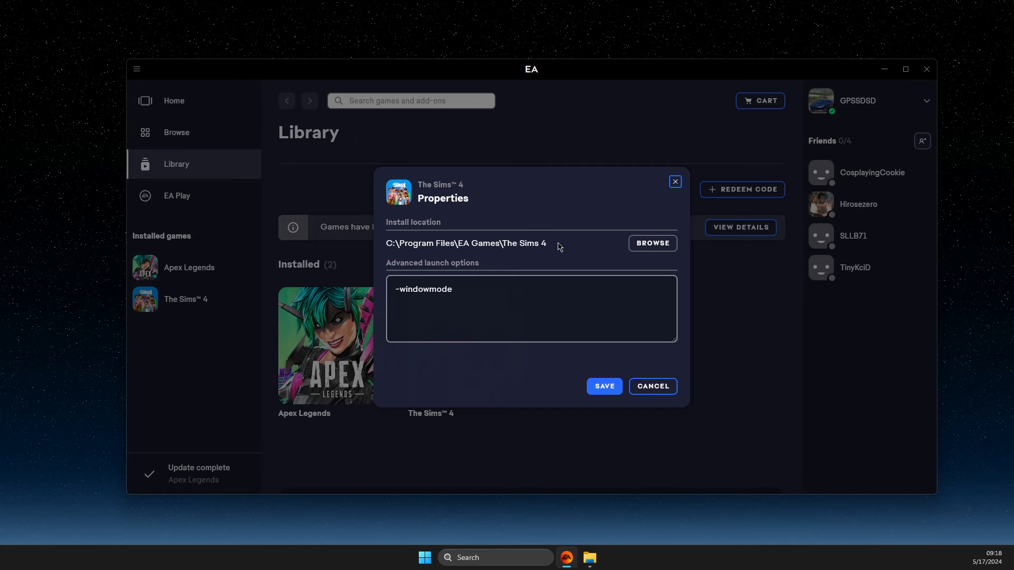
mouse_move(651, 252)
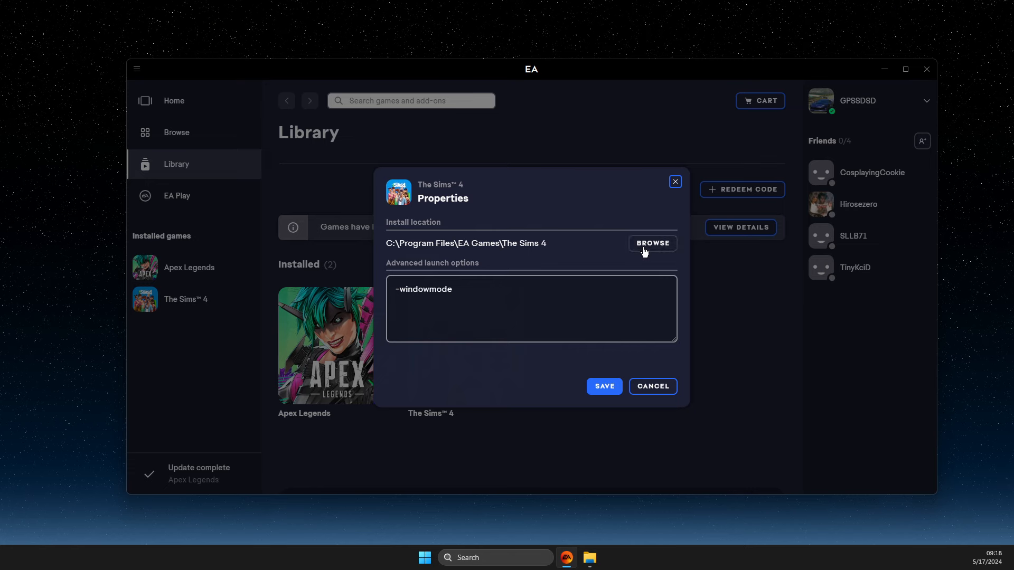
left_click(652, 243)
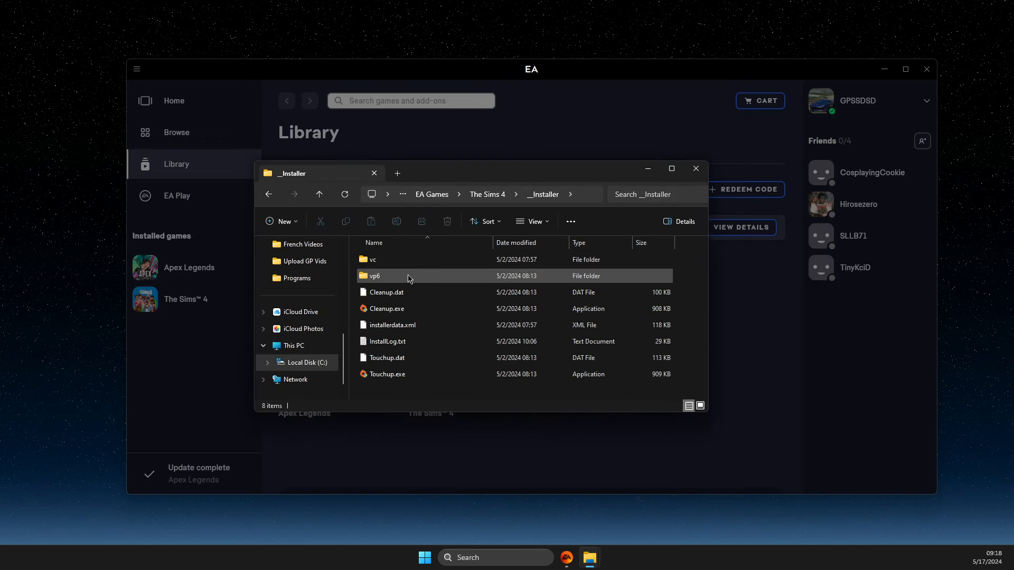
left_click(318, 194)
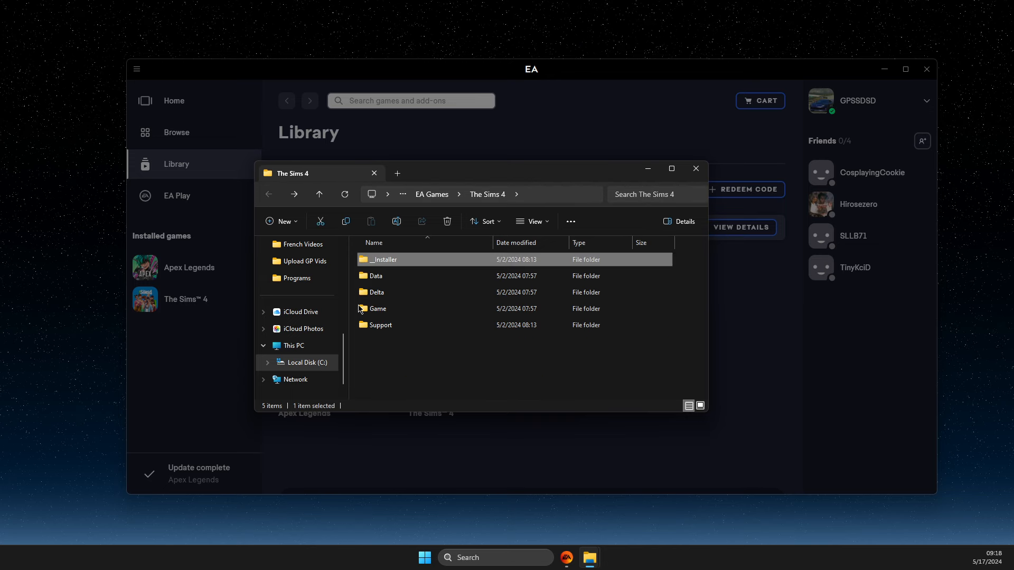
double_click(378, 309)
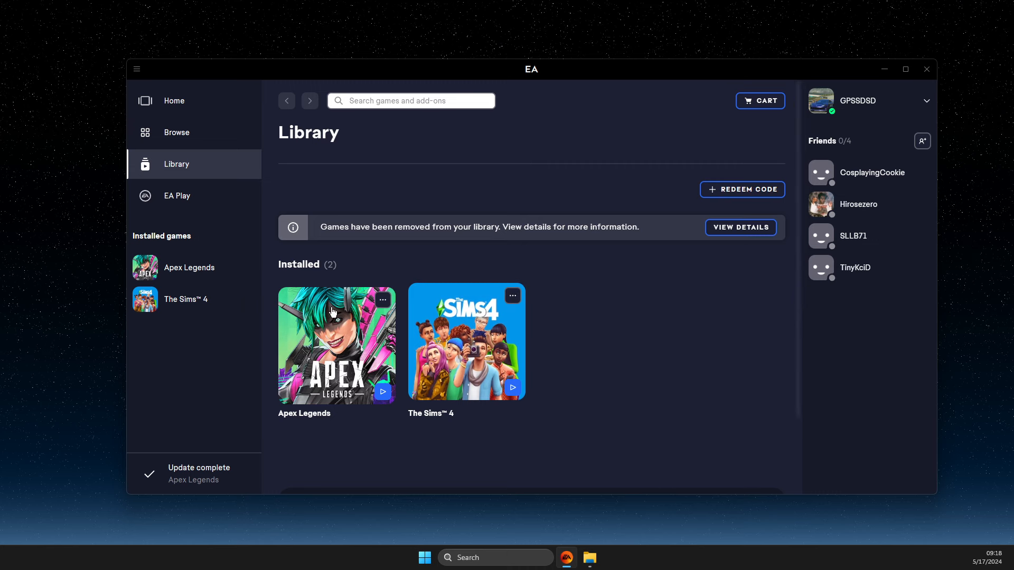
Browse to the Apex Legends install folder from its properties and delete r5apex.exe
left_click(383, 299)
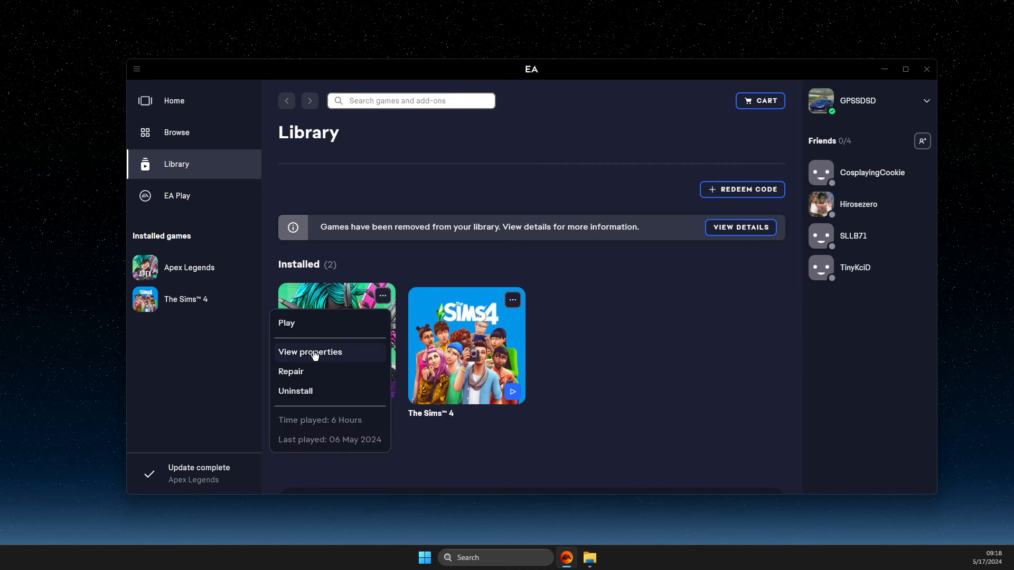
left_click(309, 352)
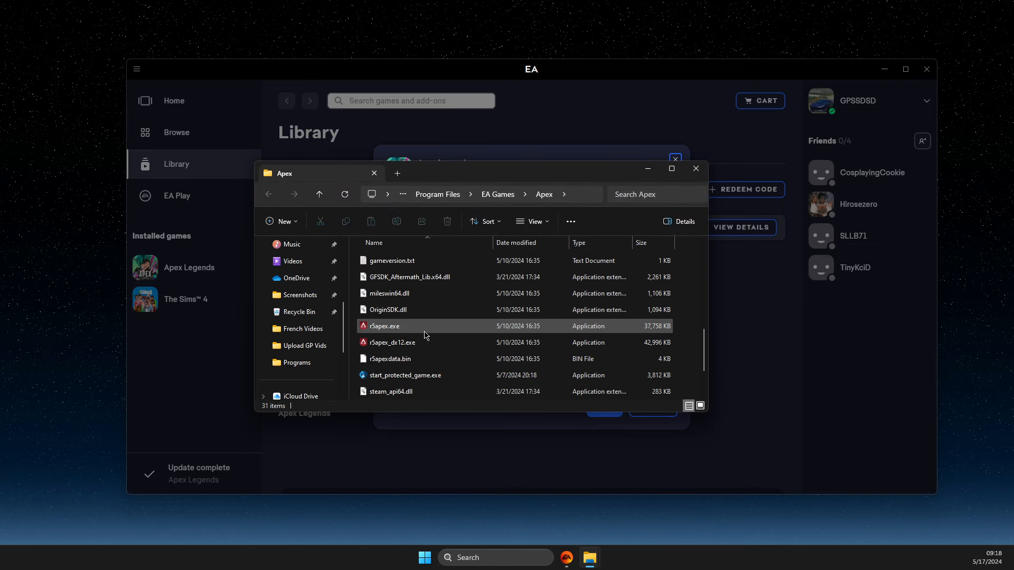
right_click(383, 326)
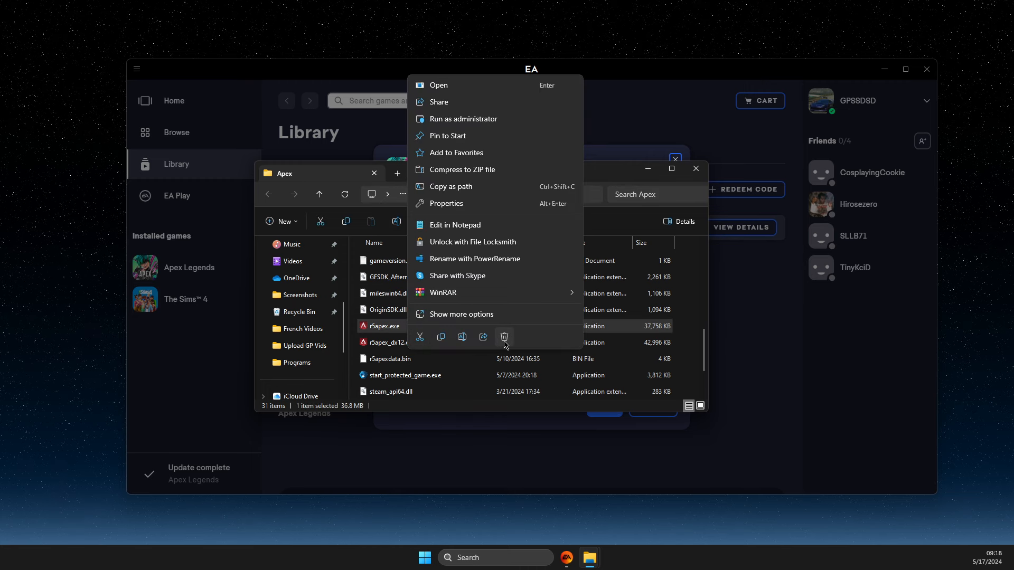
left_click(505, 337)
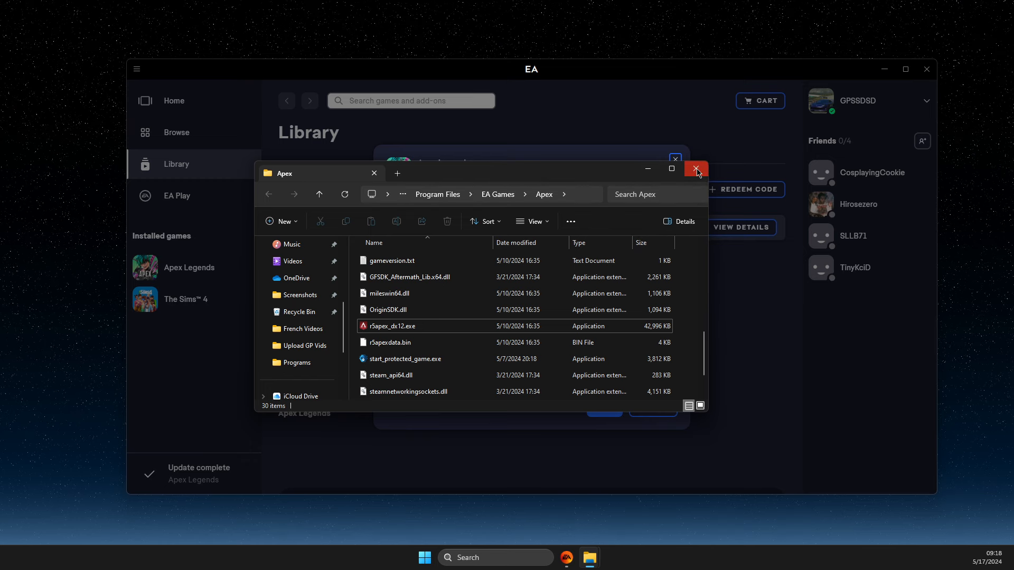
left_click(696, 169)
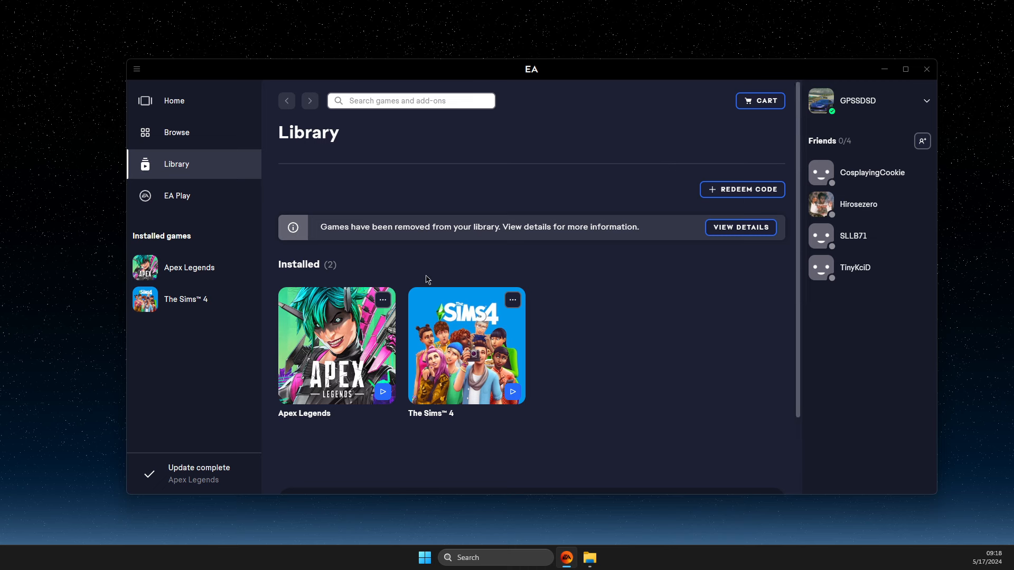
Start a Repair of Apex Legends from its tile menu
left_click(382, 299)
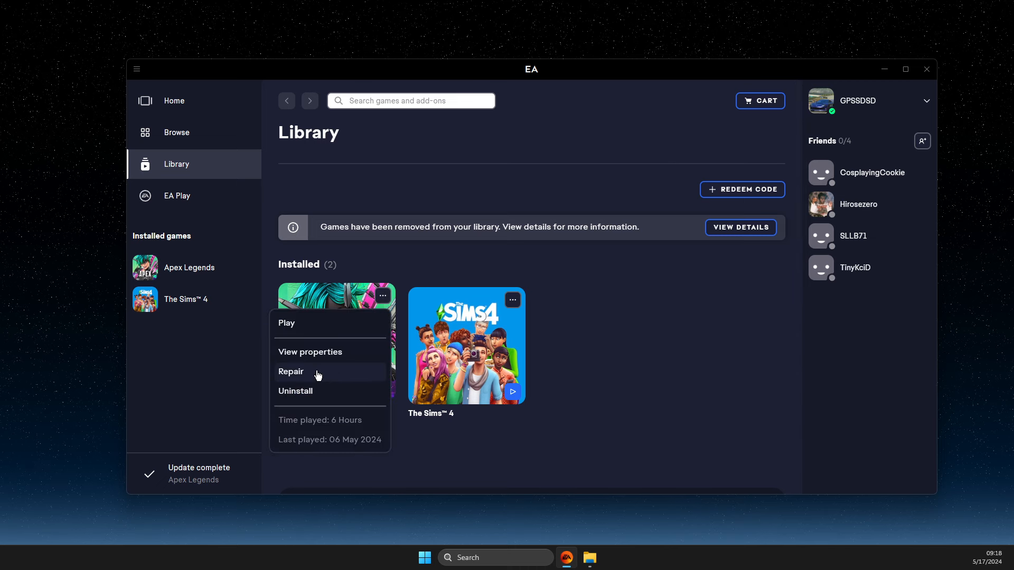
left_click(291, 371)
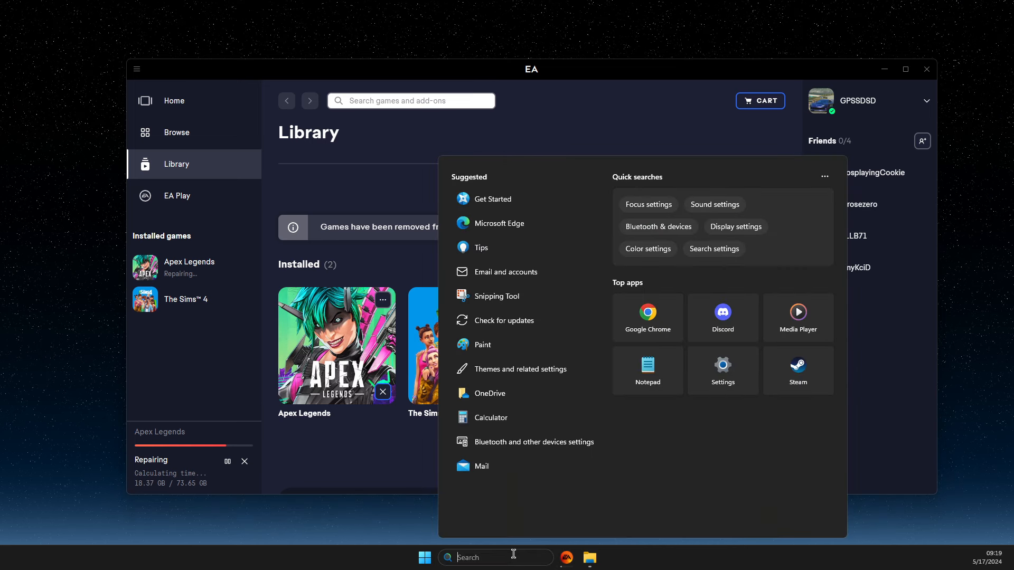
Filter Installed apps by 'ea' and show the EA app's Modify and Uninstall options
type("installed apps")
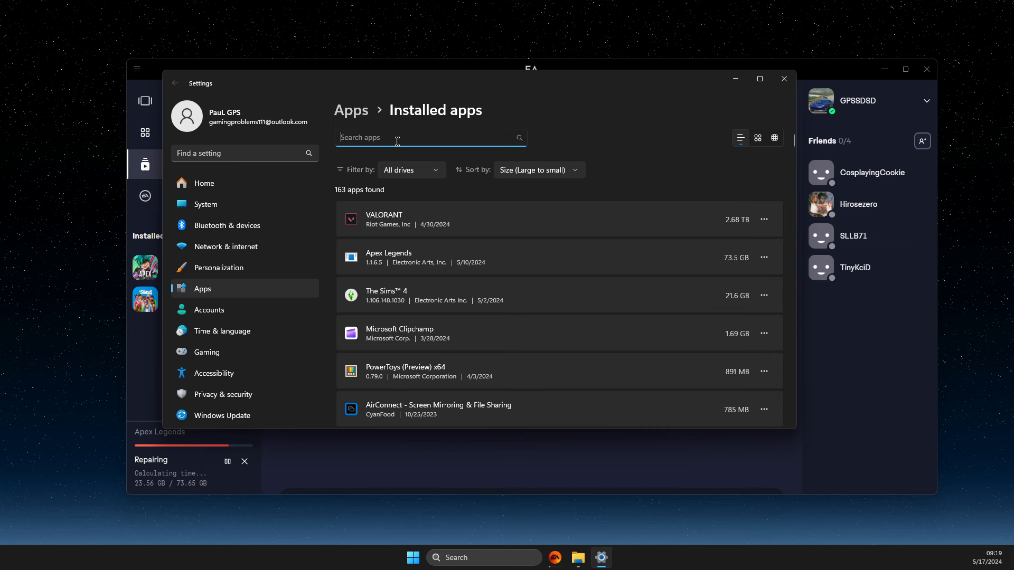
type("ea")
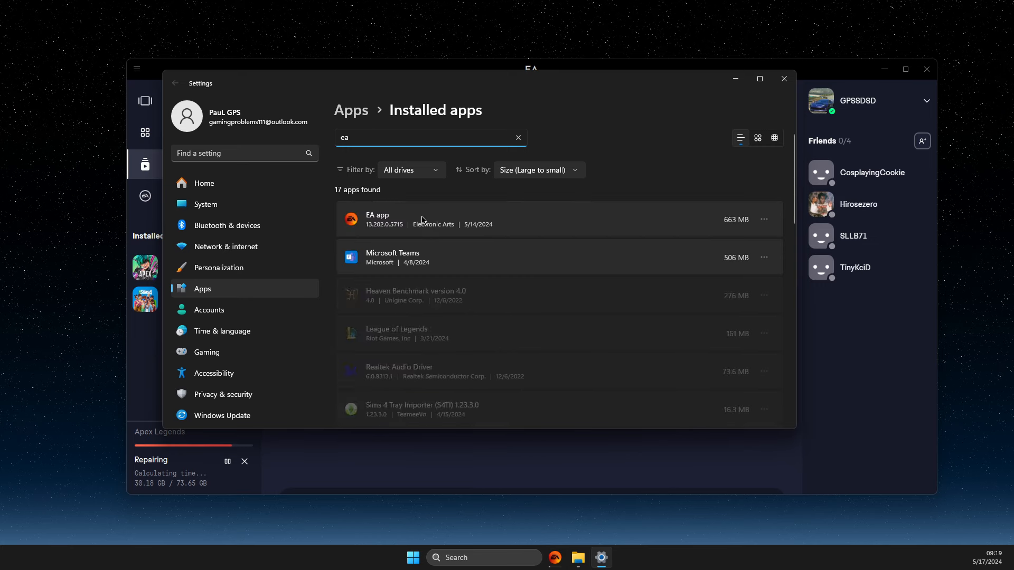
left_click(764, 220)
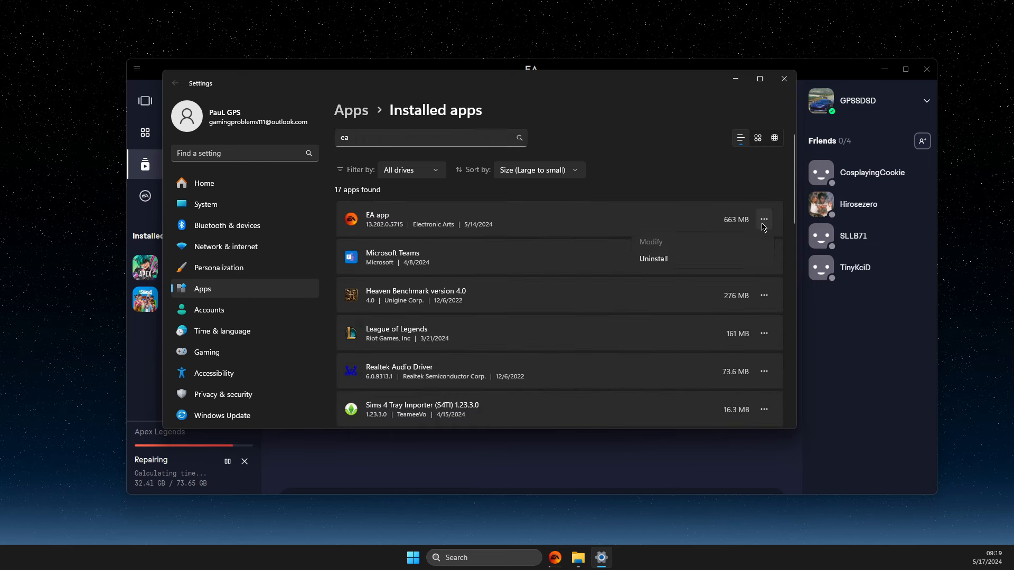